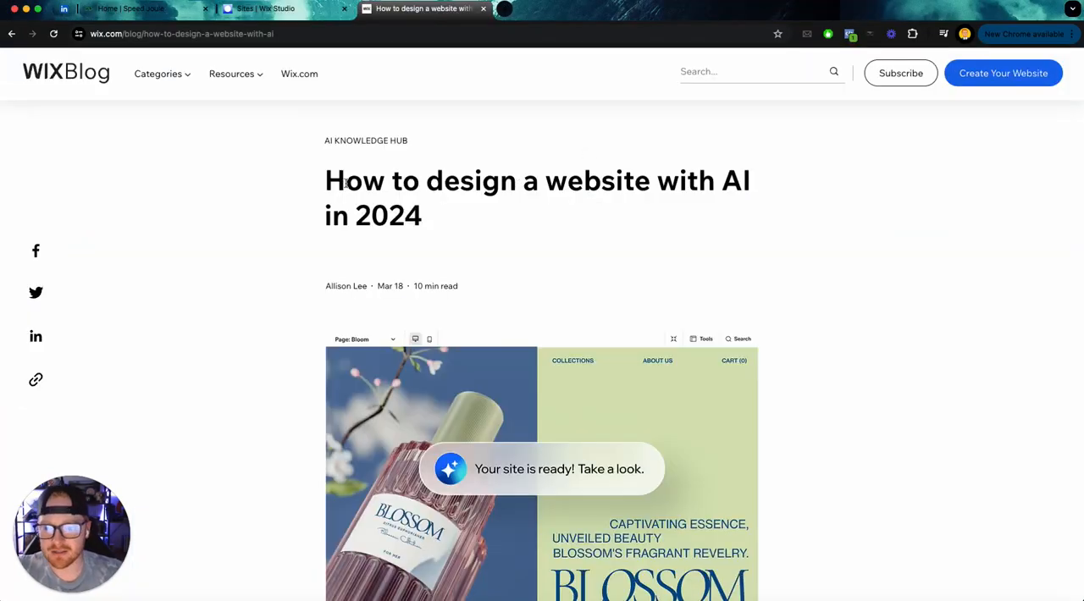
{"action": "mouse_move", "coordinate": [654, 192]}
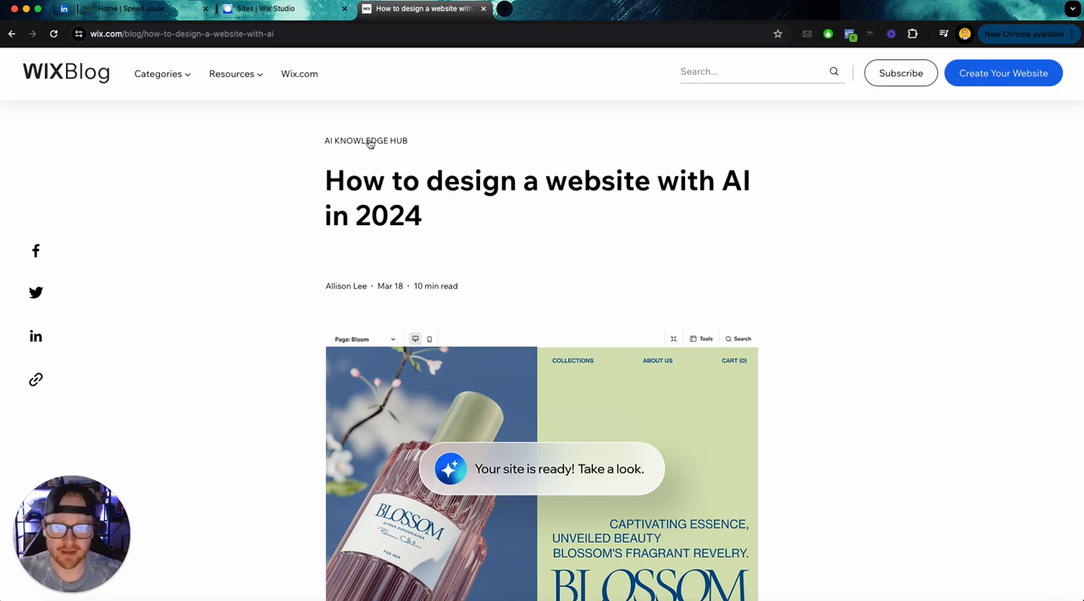
- Switch from the Wix Blog article to the Sites | Wix Studio dashboard
{"action": "left_click", "coordinate": [284, 8]}
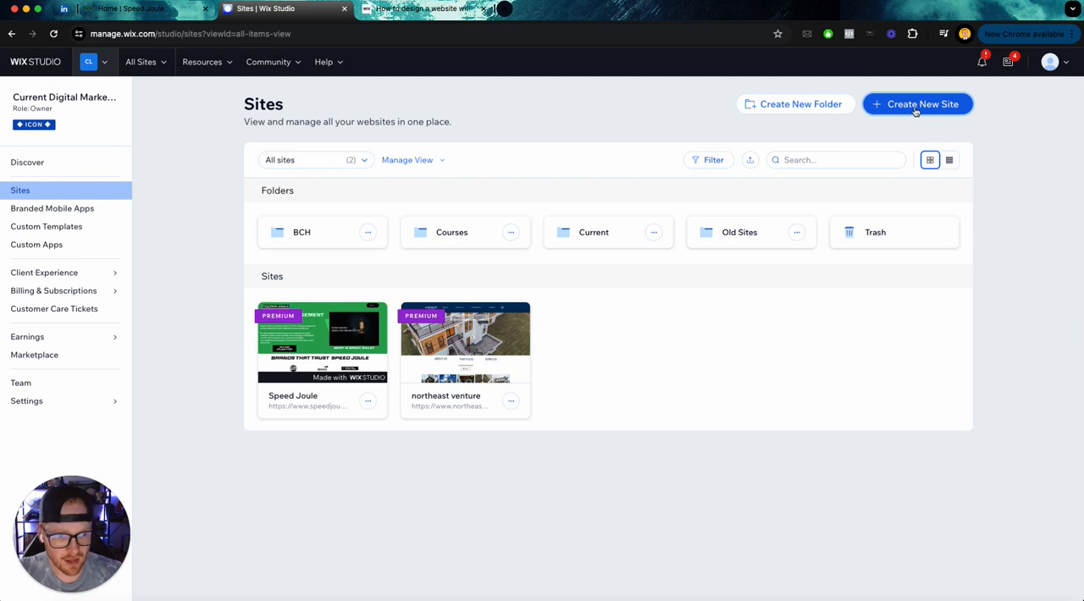
- Start a new site and choose to build it on the Wix Editor
{"action": "left_click", "coordinate": [917, 104]}
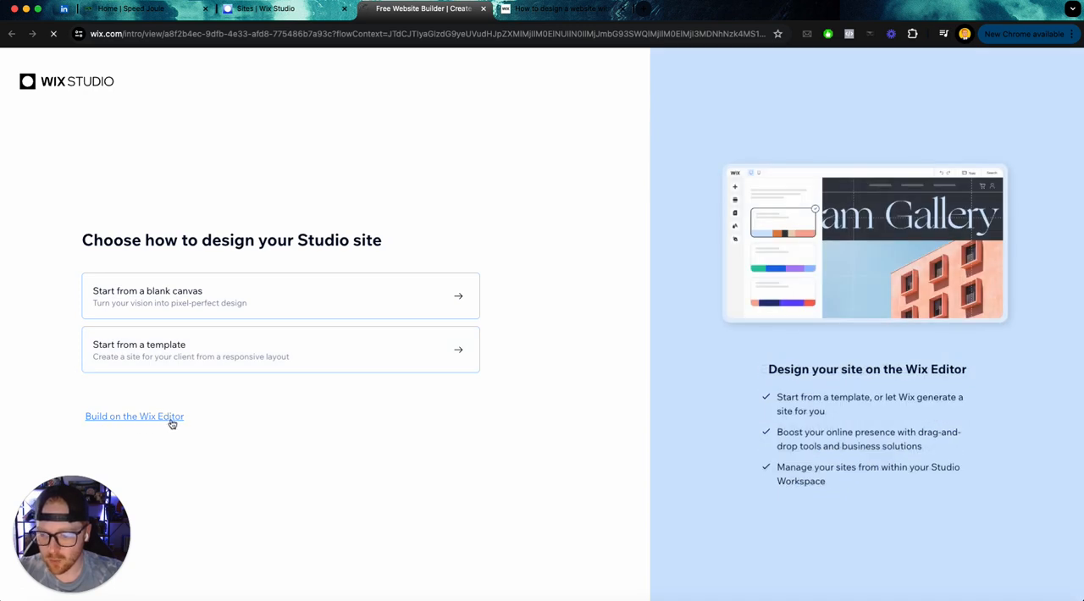
{"action": "left_click", "coordinate": [134, 416]}
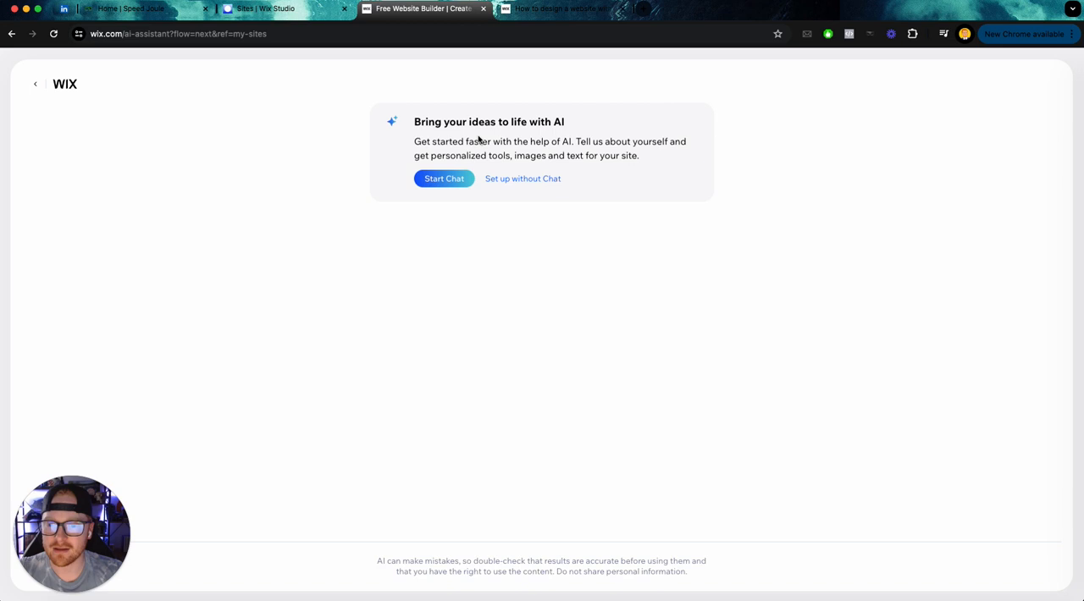
- Start the AI setup chat and begin entering 'Speed Jo' as the site name
{"action": "left_click", "coordinate": [444, 179]}
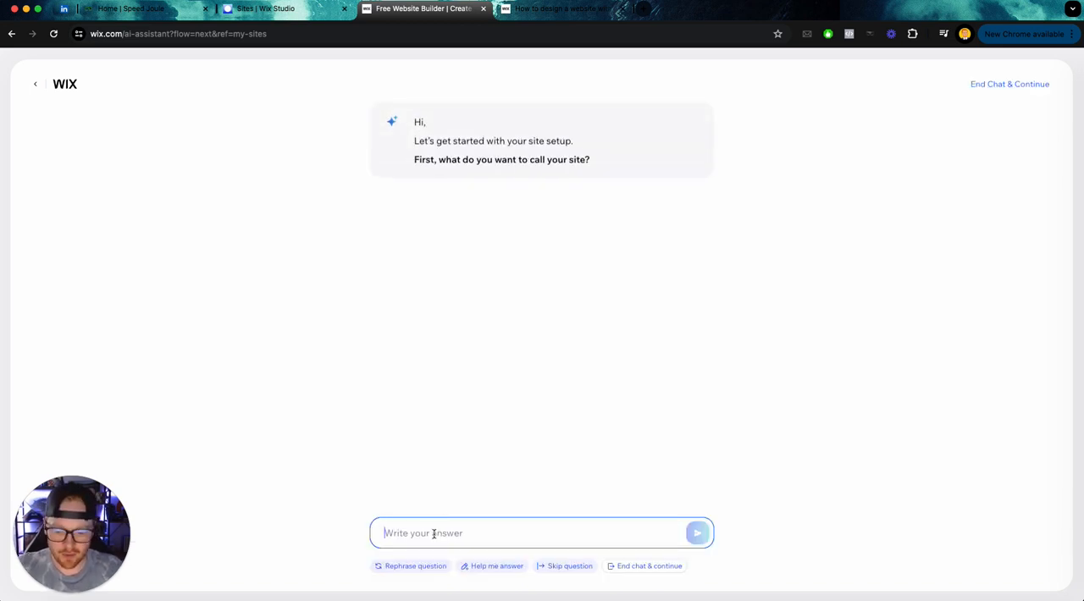
{"action": "type", "text": "Speed Jo"}
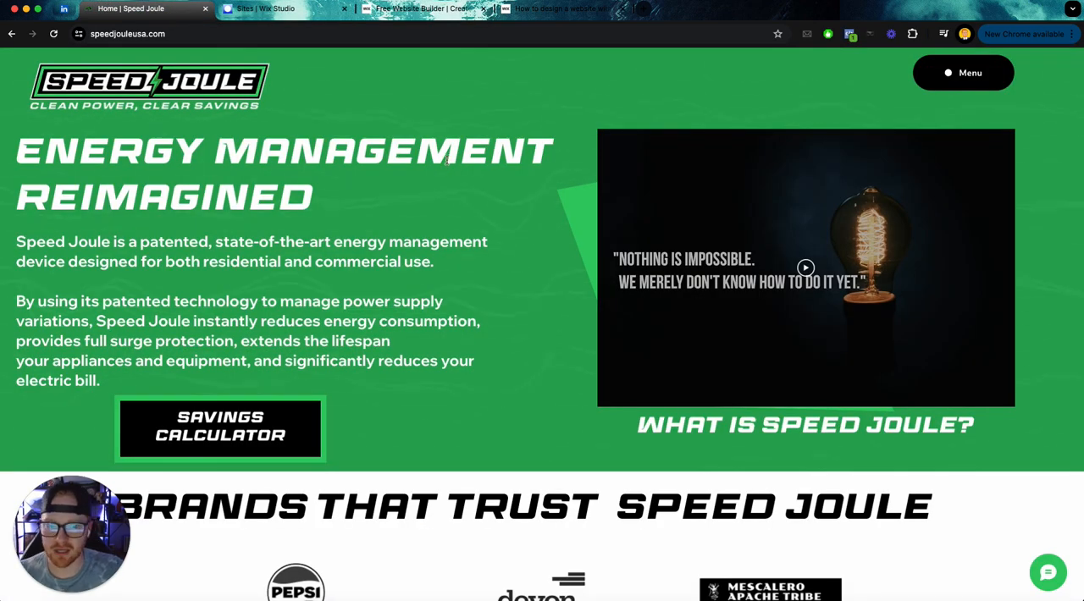
- Scroll through the live Speed Joule homepage to review its content
{"action": "scroll", "scroll_direction": "down", "scroll_amount": 3}
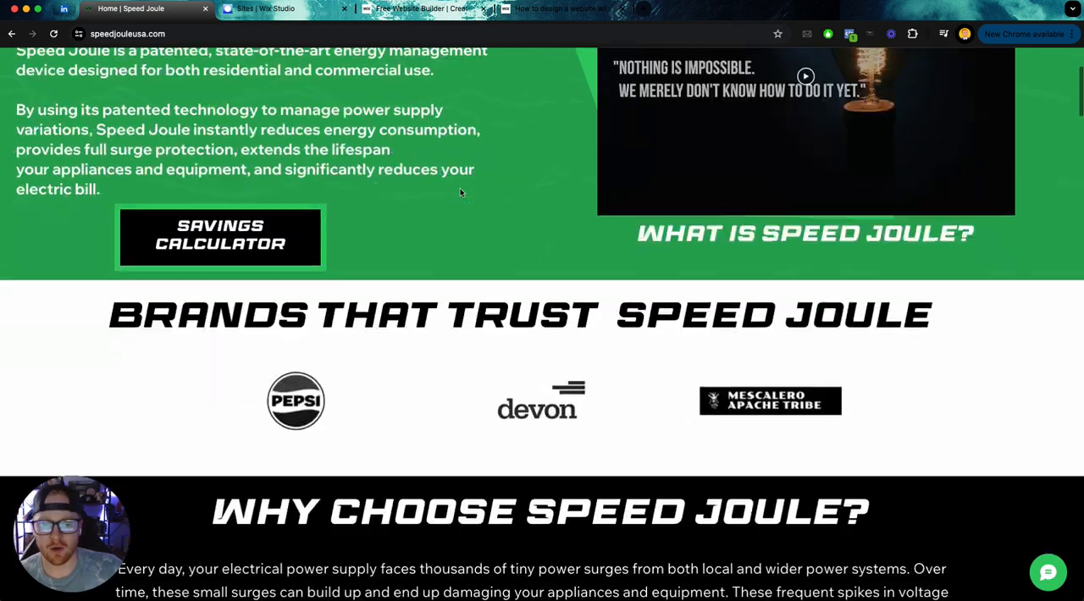
{"action": "scroll", "scroll_direction": "down", "scroll_amount": 3}
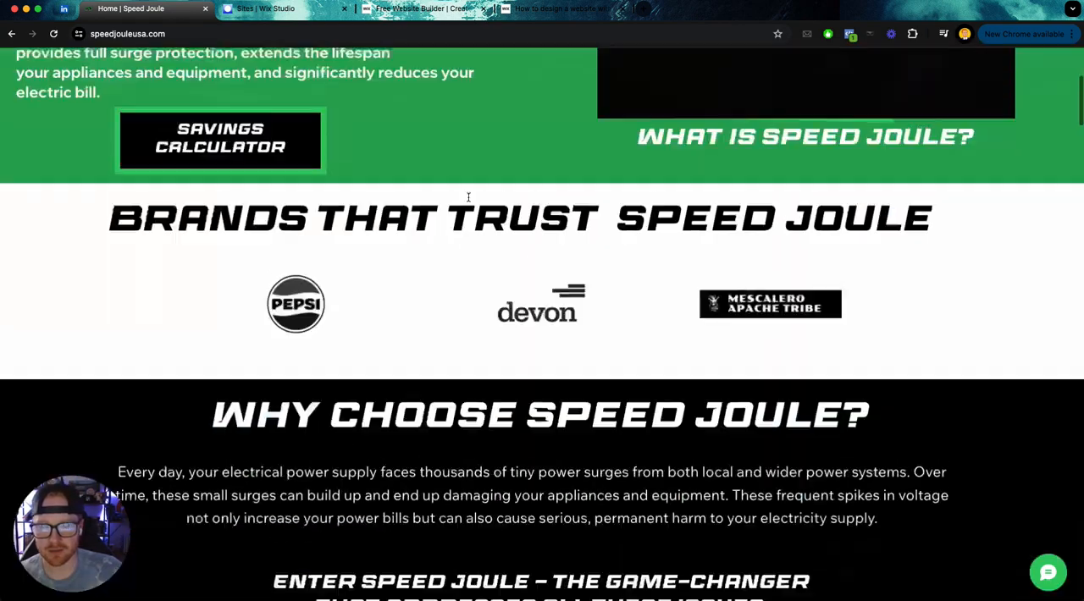
{"action": "scroll", "scroll_direction": "up", "scroll_amount": 3}
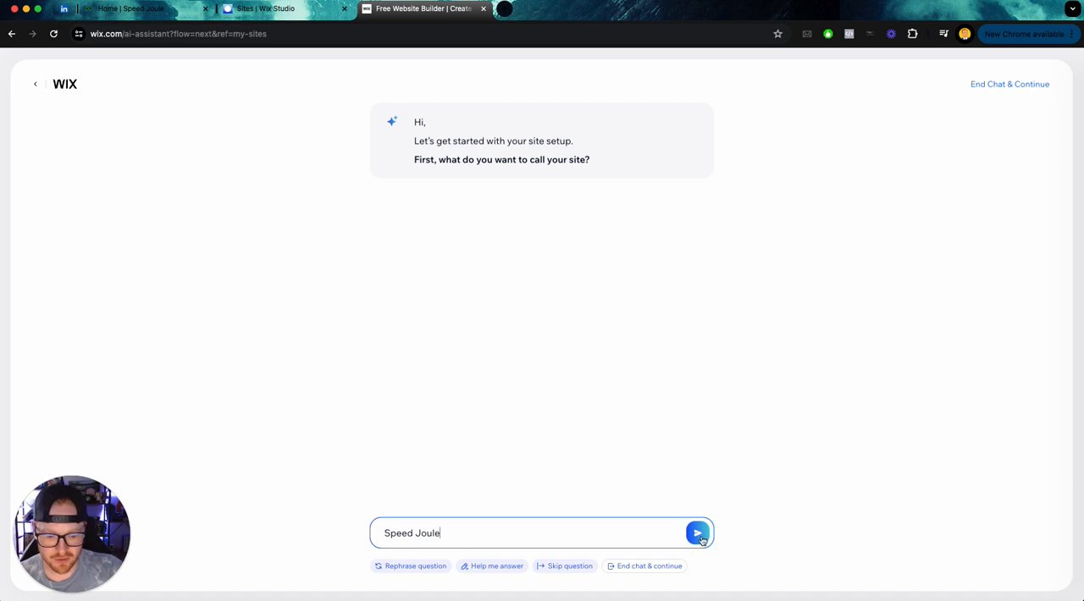
- Send Speed Joule as the site name and enter Energy Management, spelling corrected, as business type
{"action": "left_click", "coordinate": [697, 532]}
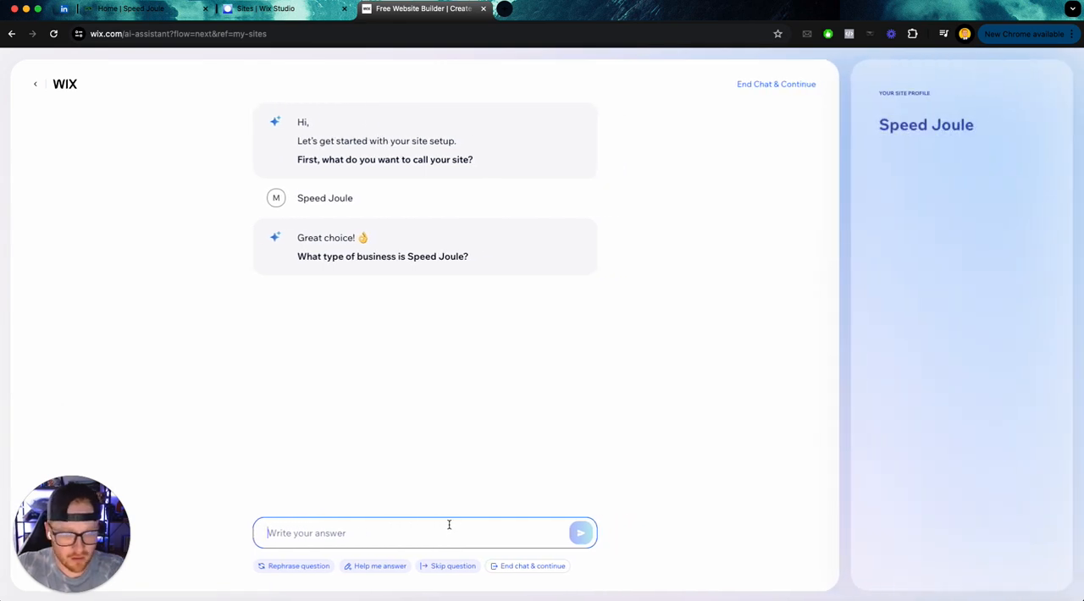
{"action": "mouse_move", "coordinate": [364, 466]}
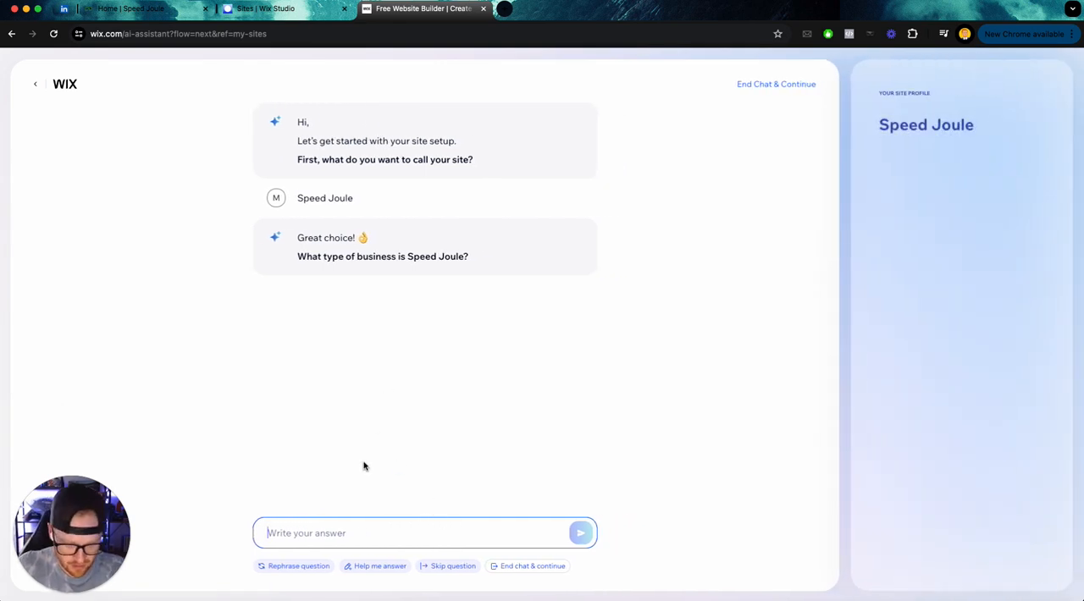
{"action": "type", "text": "Energy Managment"}
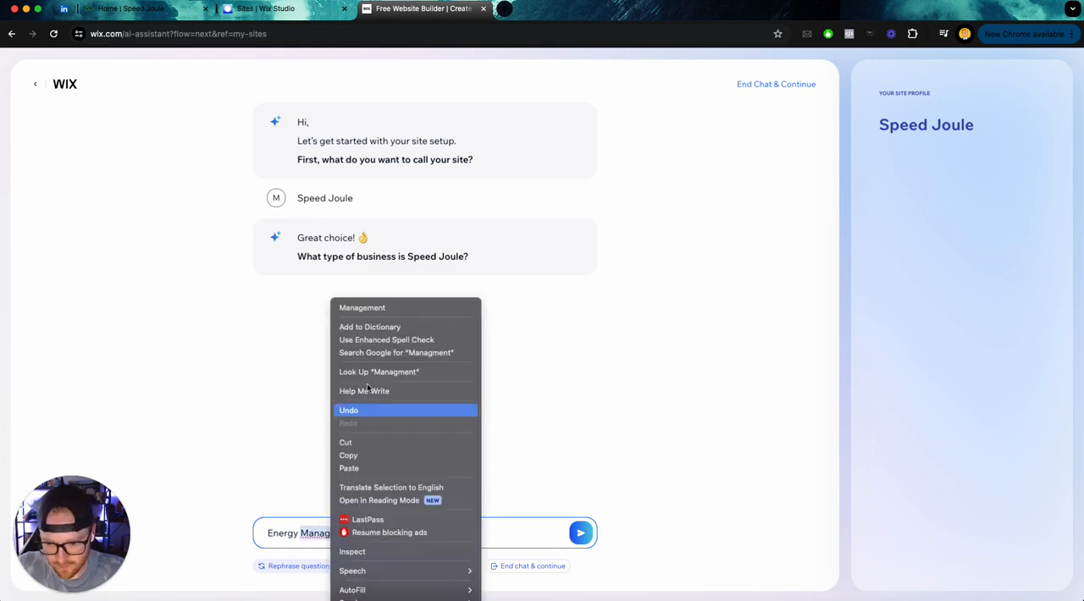
{"action": "left_click", "coordinate": [580, 533]}
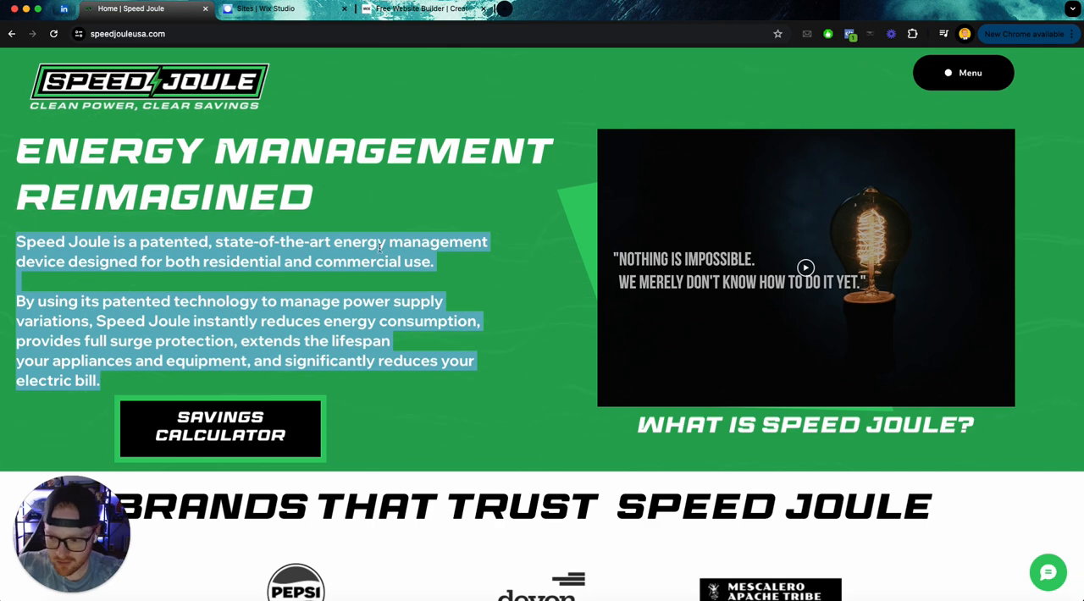
- Return to the Wix setup chat to send Energy Management and the pasted homepage description
{"action": "left_click", "coordinate": [284, 9]}
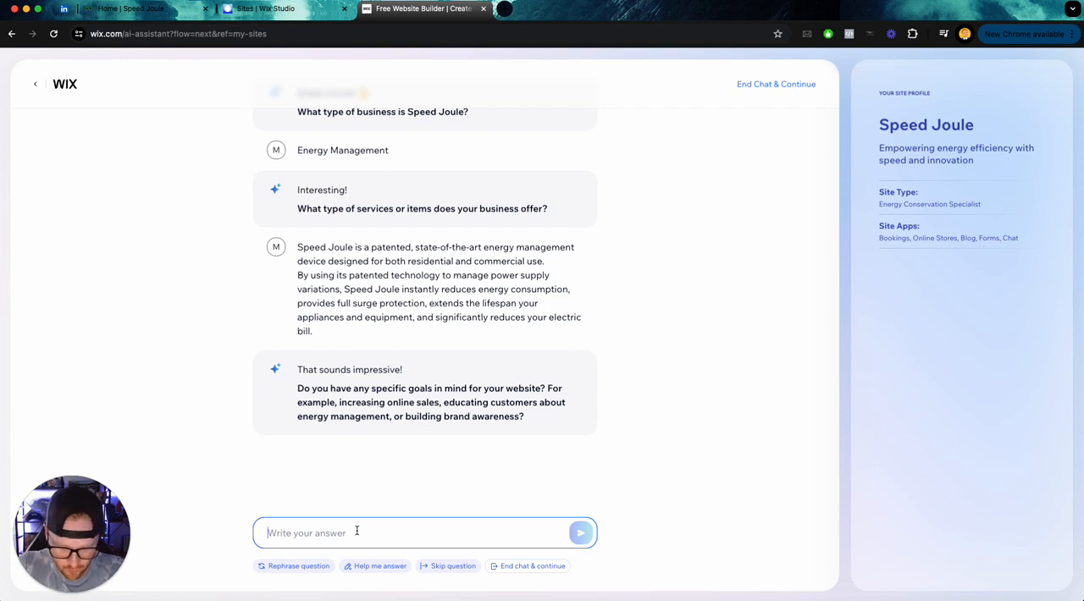
- Answer the goals question: educate customers about our products and generate sales, with spelling fixed
{"action": "type", "text": "educated"}
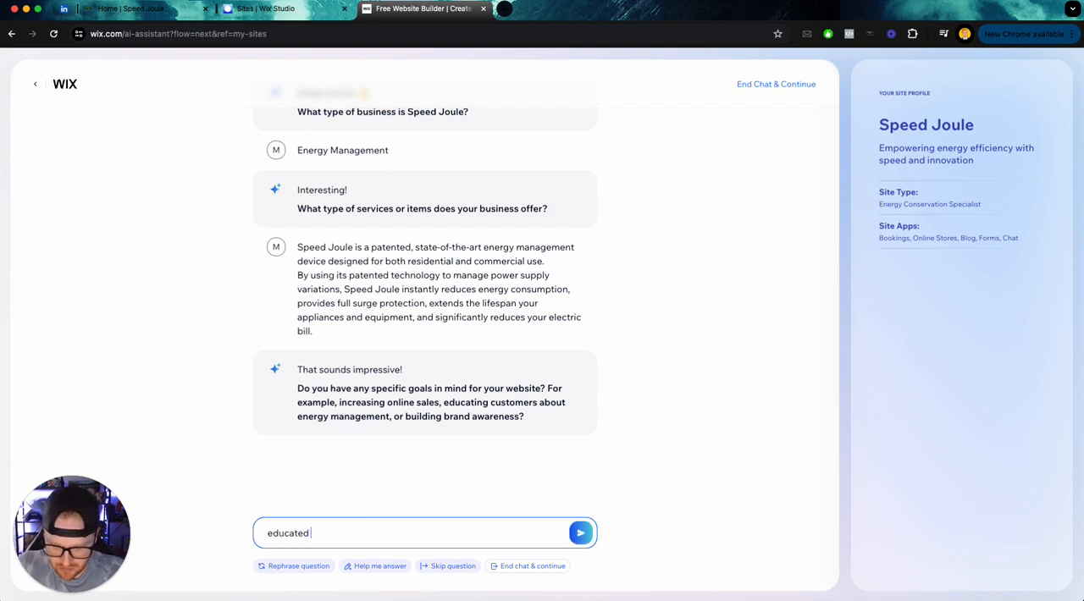
{"action": "type", "text": "customers"}
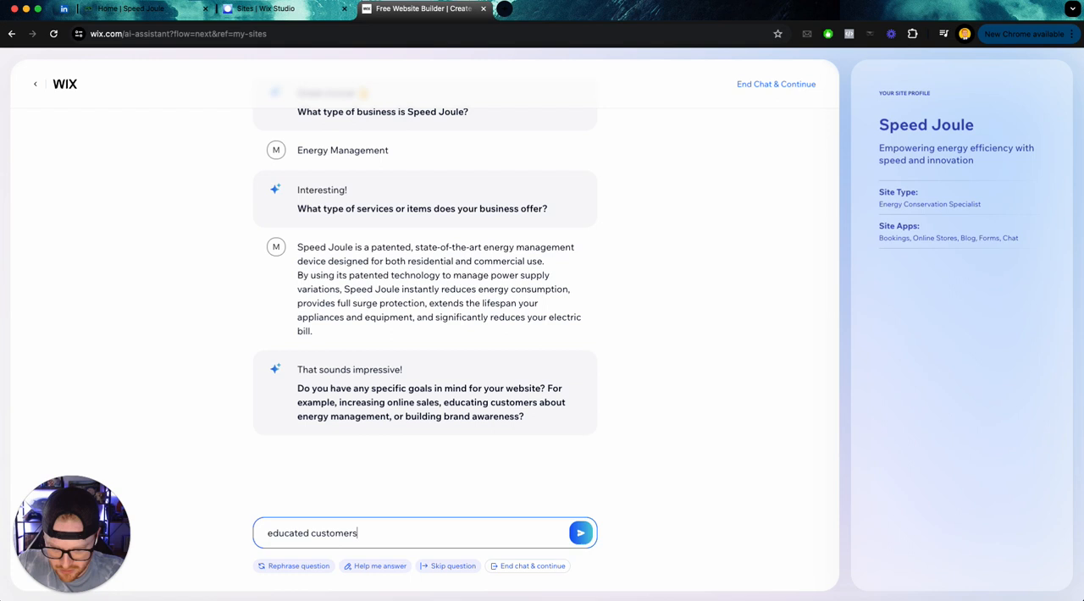
{"action": "type", "text": "about our"}
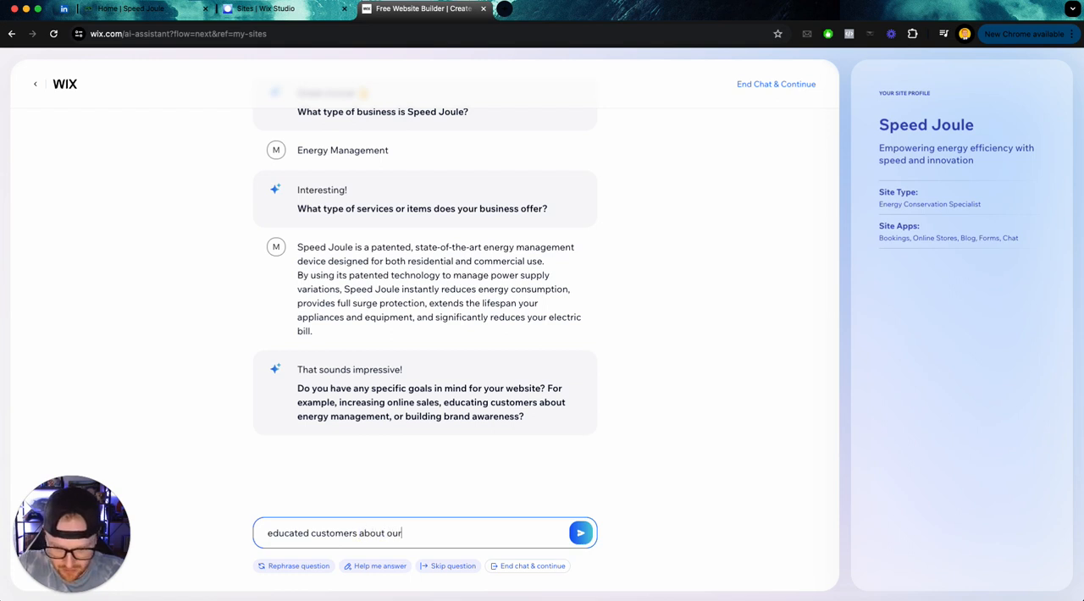
{"action": "type", "text": "products"}
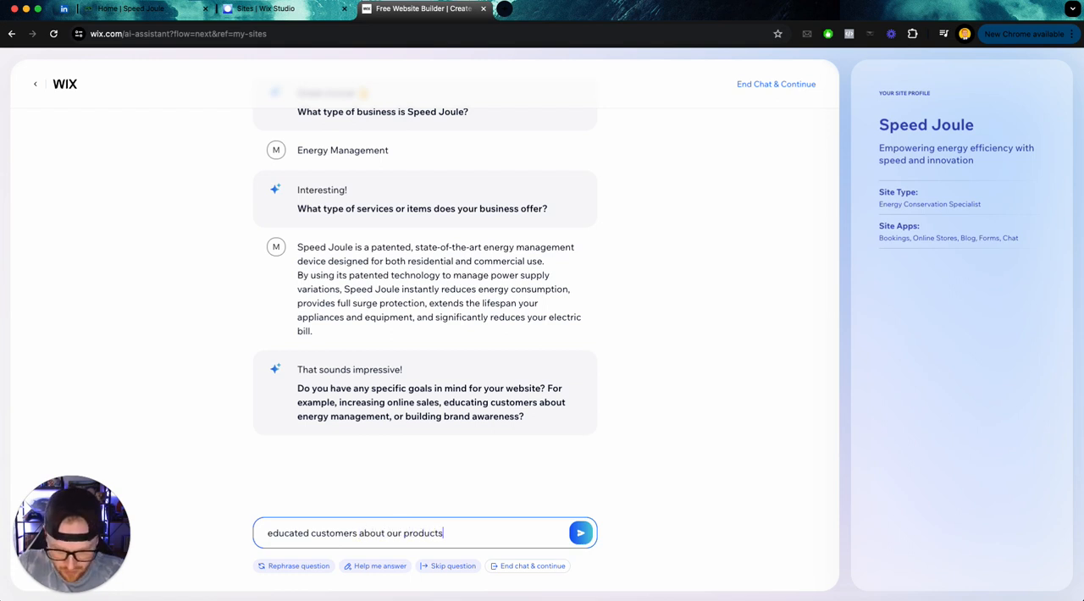
{"action": "type", "text": "and geenrat"}
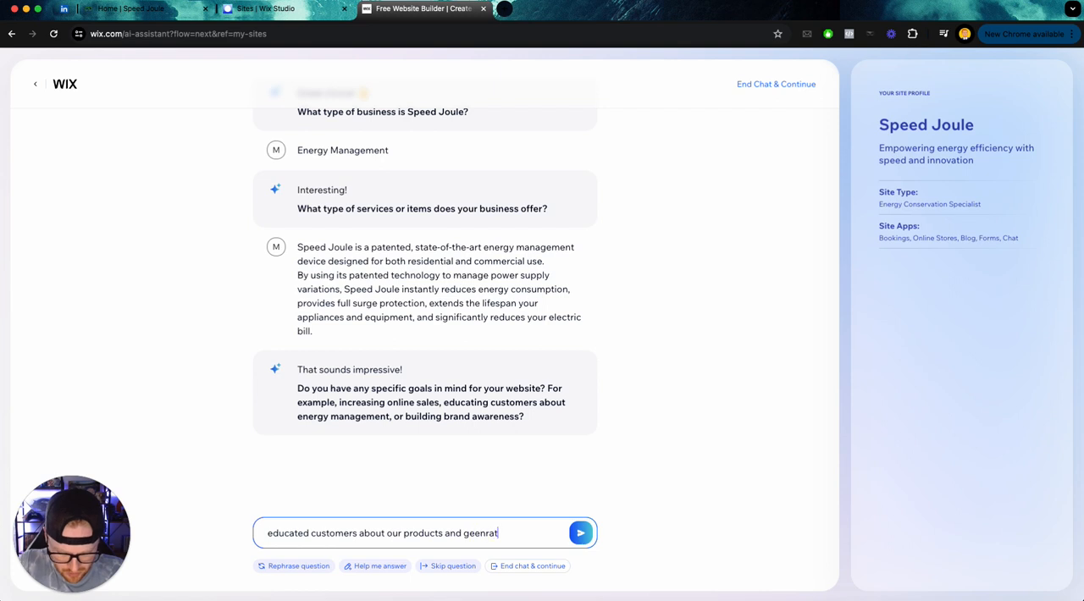
{"action": "right_click", "coordinate": [471, 533]}
{"action": "type", "text": "e  sales"}
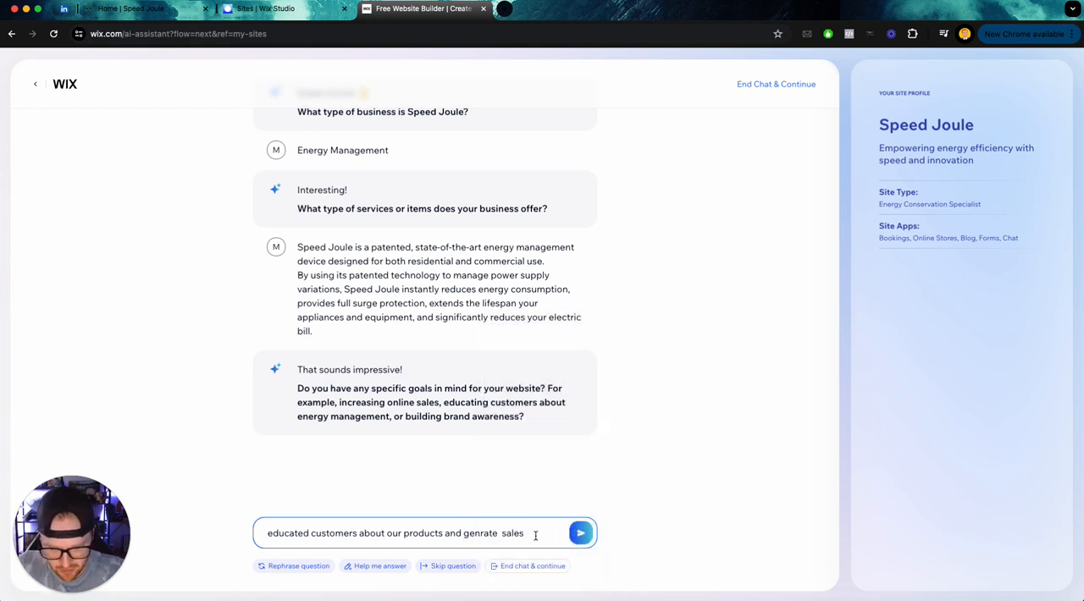
{"action": "right_click", "coordinate": [491, 533]}
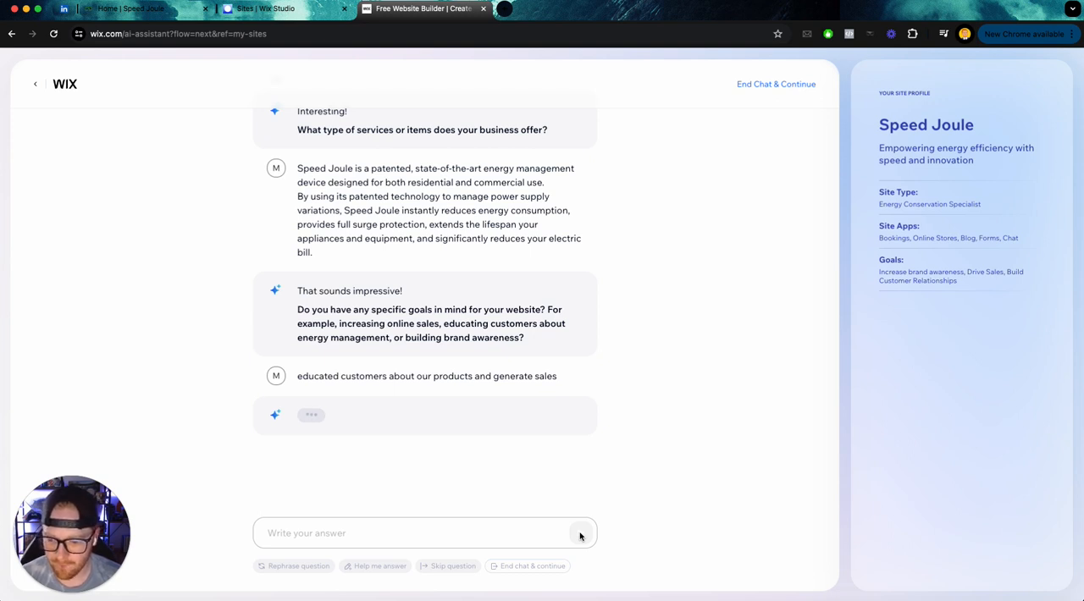
{"action": "left_click", "coordinate": [580, 533]}
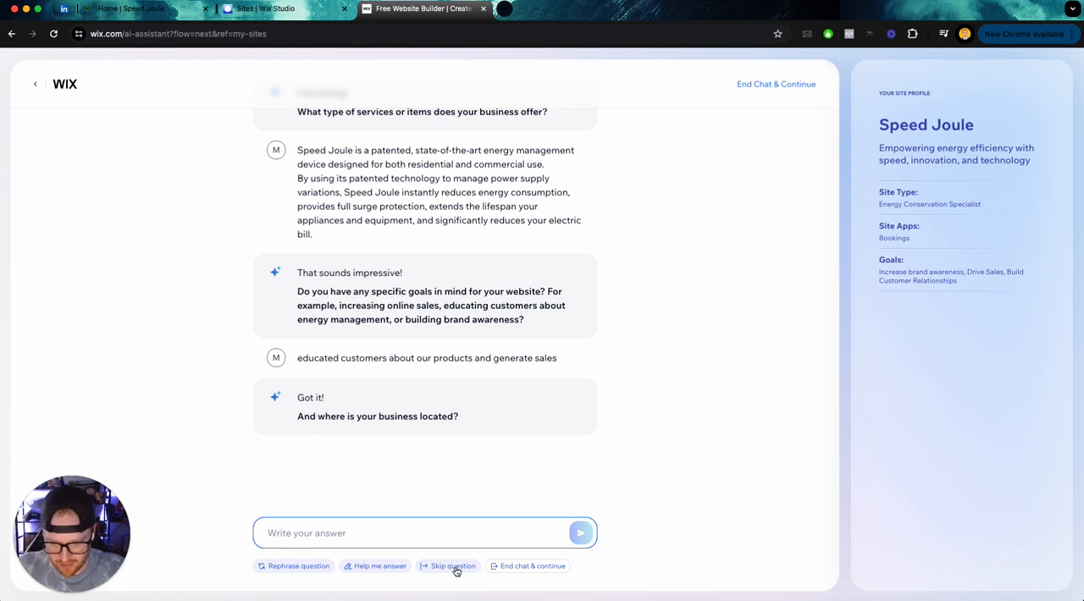
- Skip the business location question and request Help me answer for essential features
{"action": "left_click", "coordinate": [453, 566]}
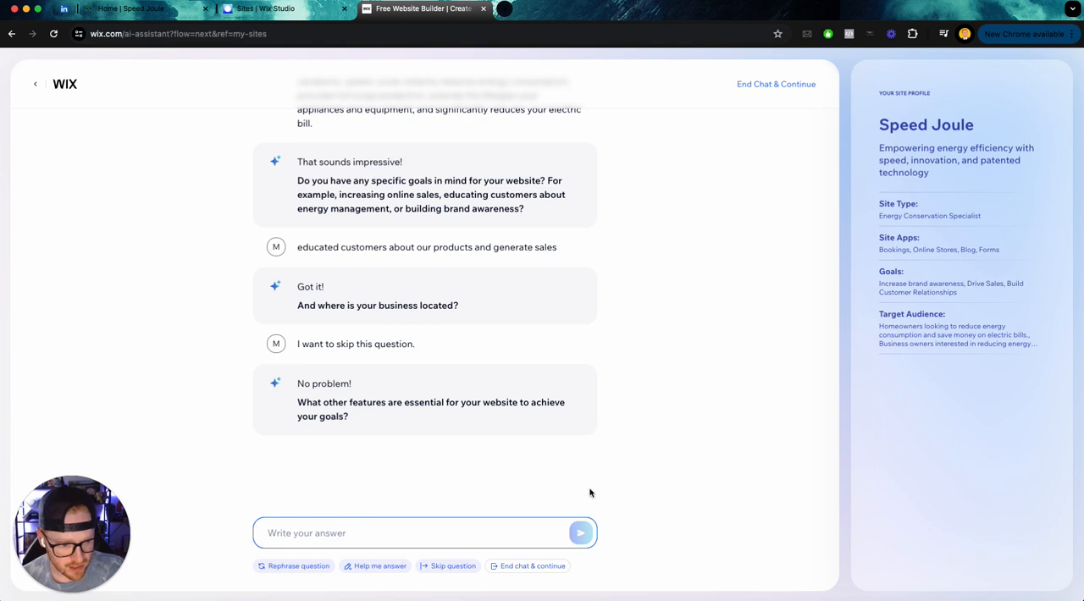
{"action": "left_click", "coordinate": [380, 566]}
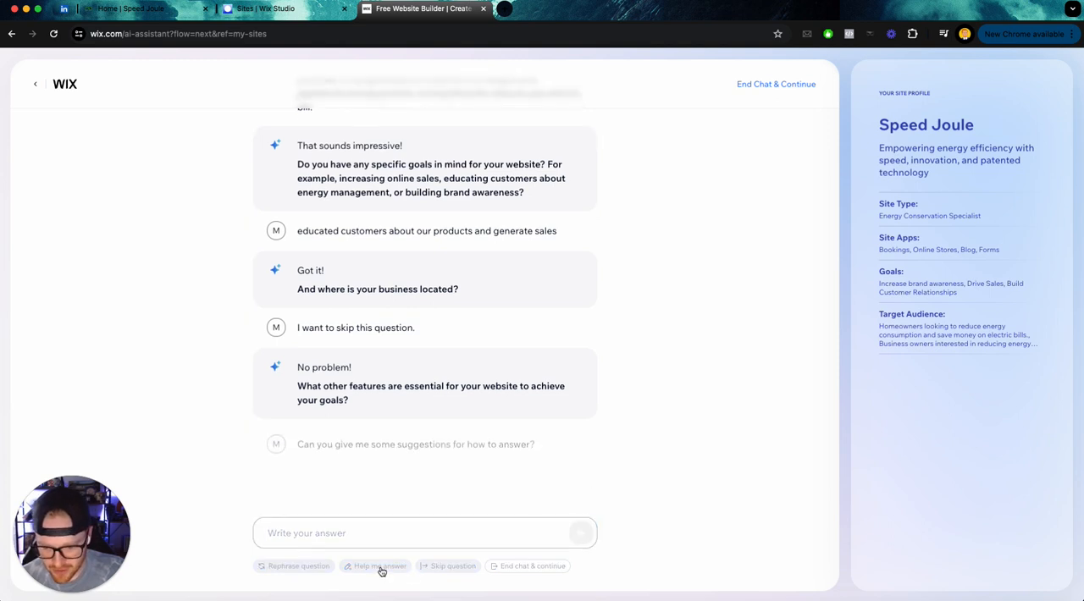
{"action": "left_click", "coordinate": [380, 566]}
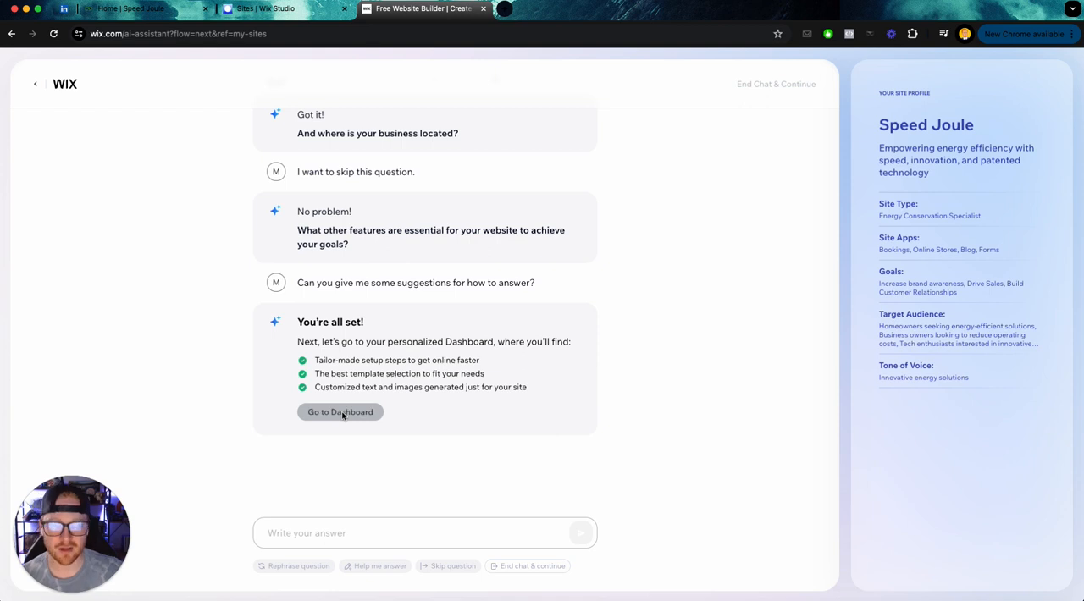
- Go to the personalized dashboard with suggested swiftjoule.com domain and choose Design your website
{"action": "left_click", "coordinate": [339, 413]}
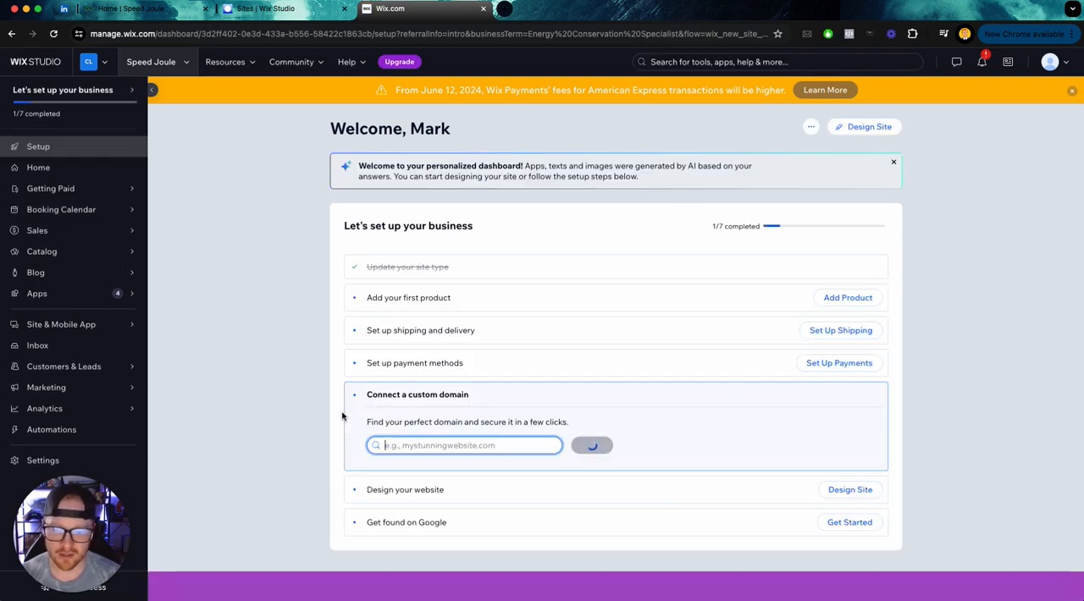
{"action": "type", "text": "swiftjoule.com"}
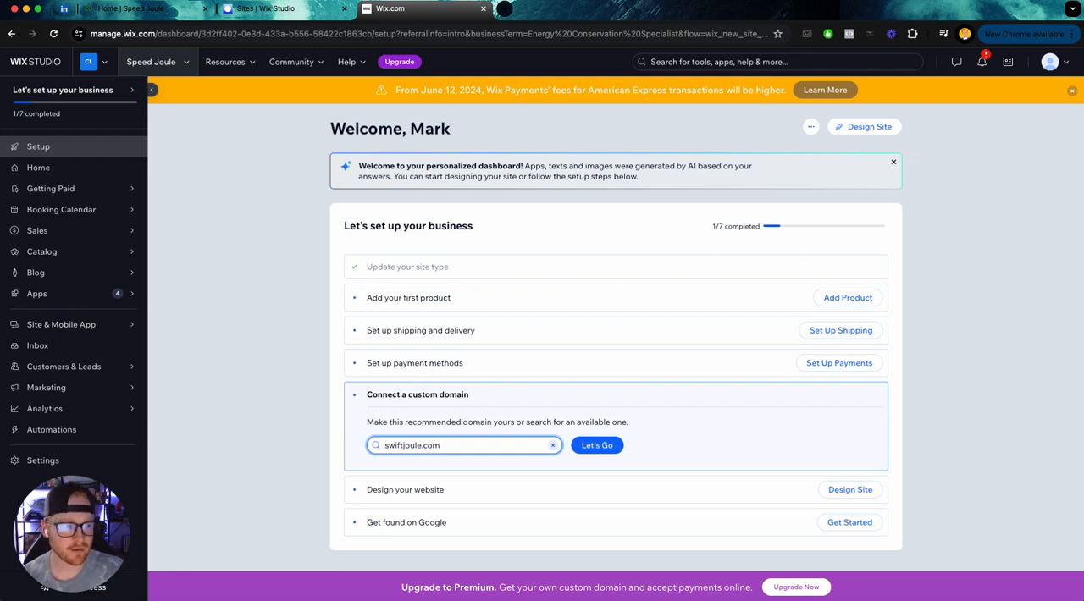
{"action": "scroll", "scroll_direction": "down", "scroll_amount": 3}
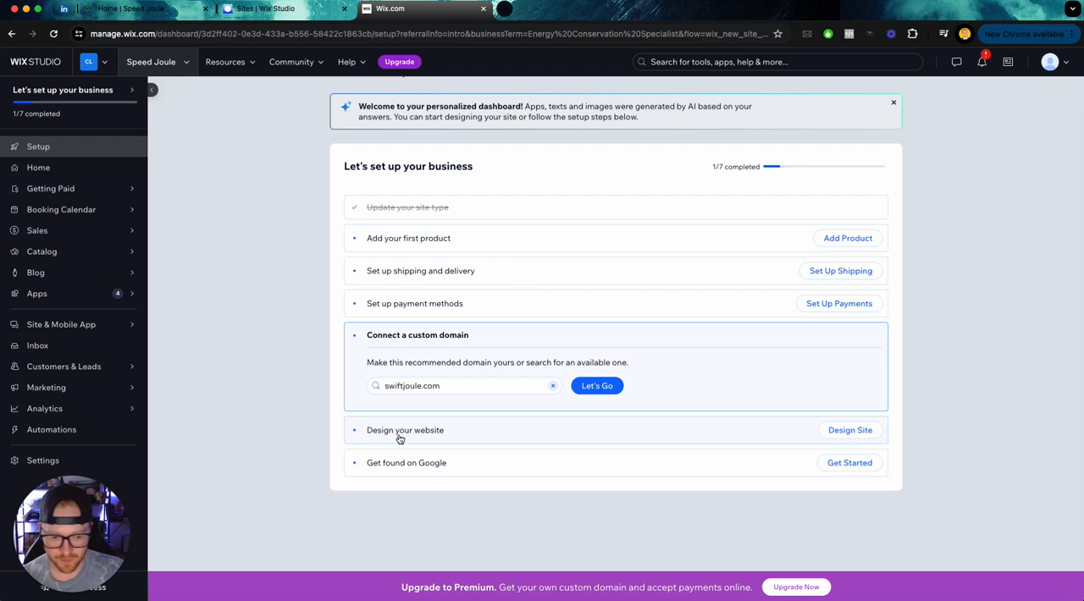
{"action": "left_click", "coordinate": [849, 429]}
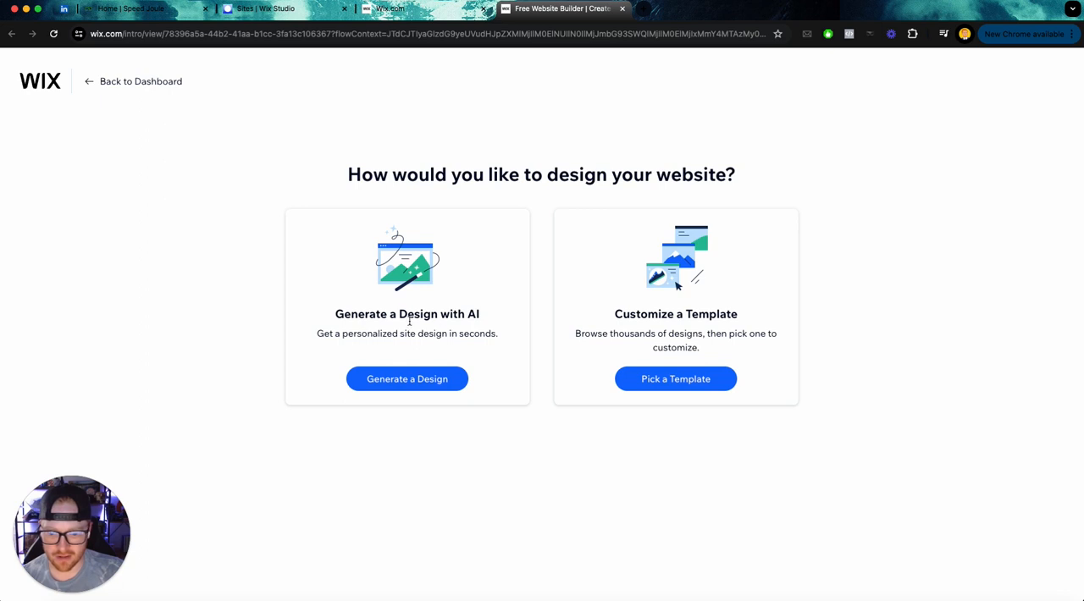
- Generate an AI site design for Speed Joule with an Innovative Energy Solutions hero
{"action": "left_click", "coordinate": [407, 378]}
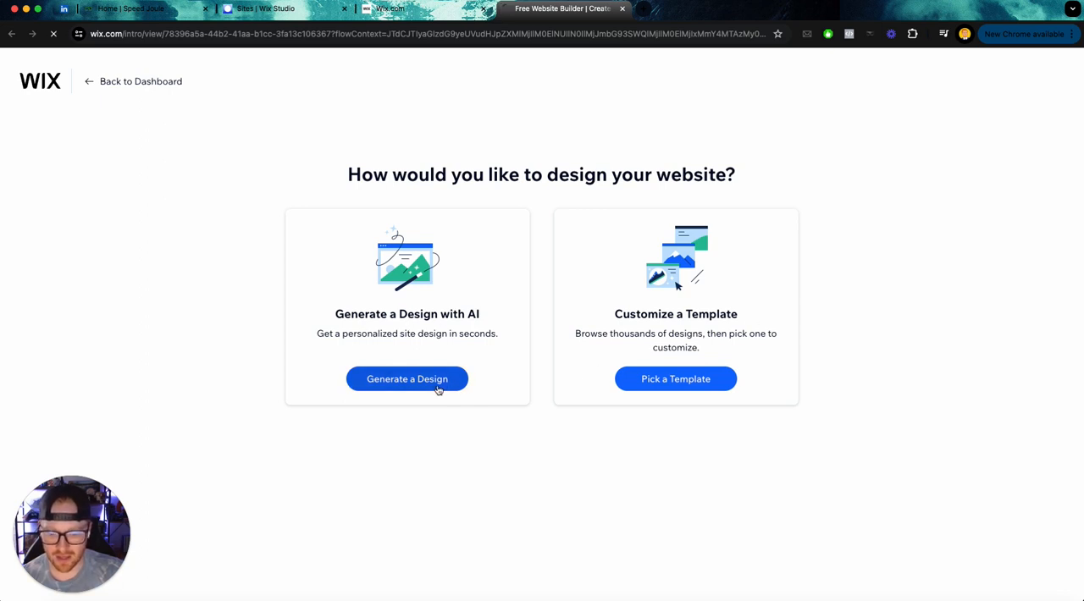
{"action": "left_click", "coordinate": [406, 378]}
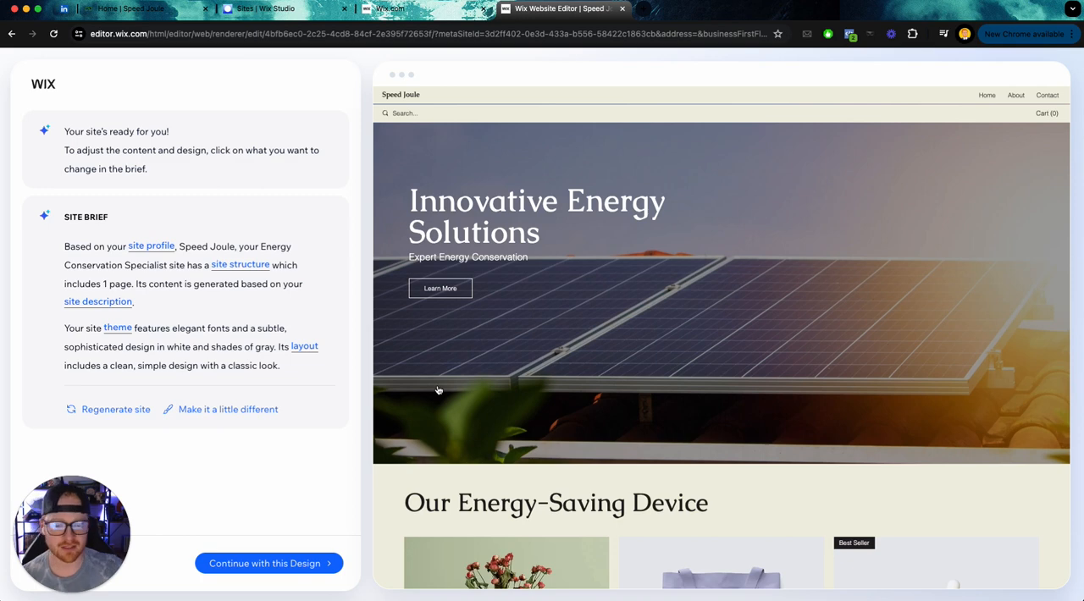
{"action": "scroll", "scroll_direction": "down", "scroll_amount": 3}
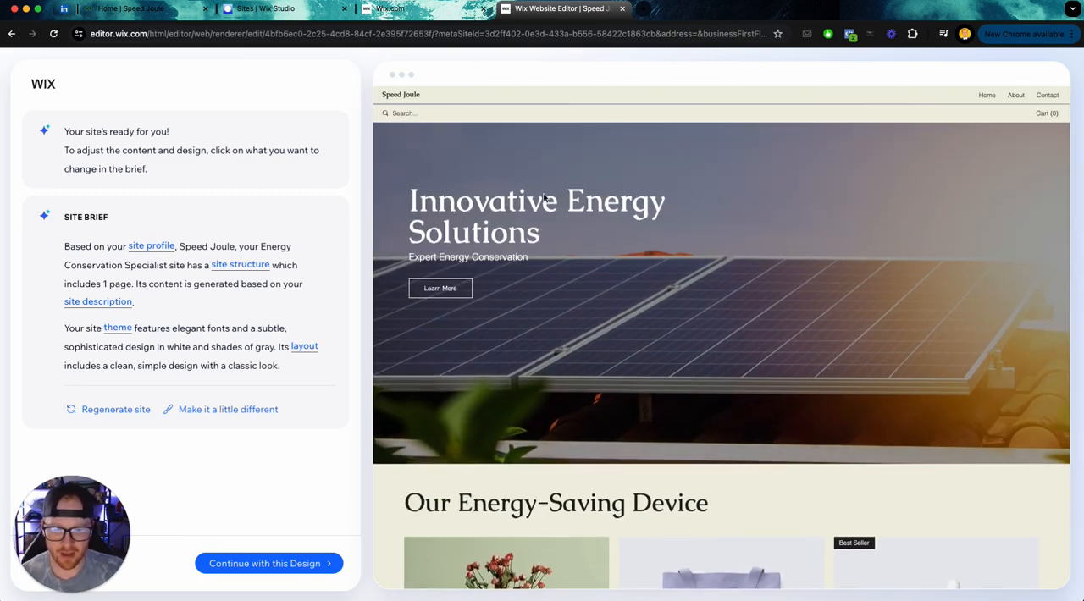
{"action": "scroll", "scroll_direction": "down", "scroll_amount": 3}
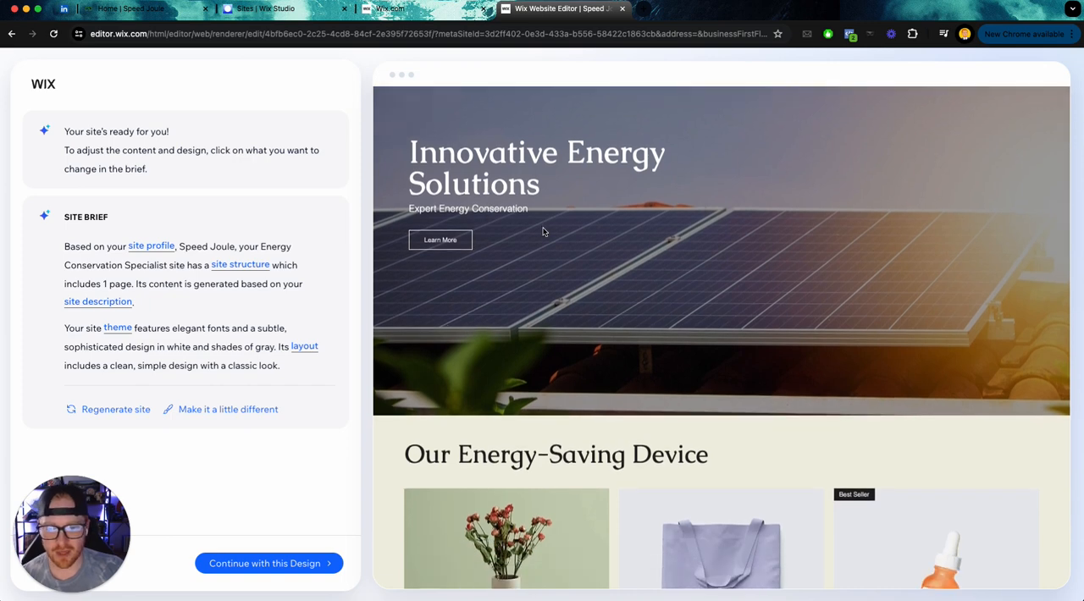
{"action": "scroll", "scroll_direction": "down", "scroll_amount": 3}
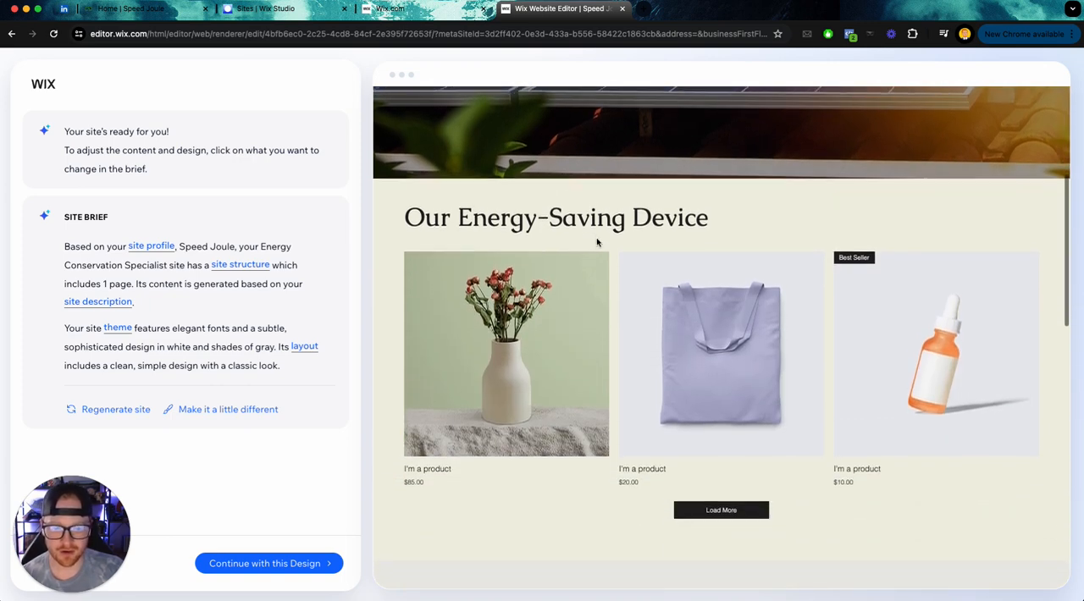
{"action": "scroll", "scroll_direction": "down", "scroll_amount": 3}
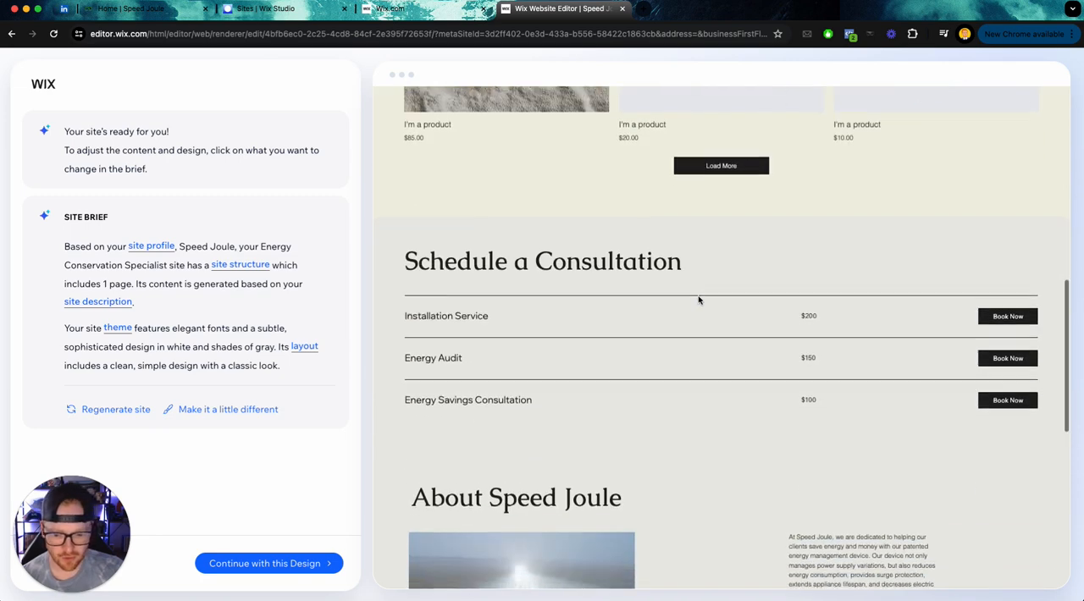
{"action": "scroll", "scroll_direction": "down", "scroll_amount": 3}
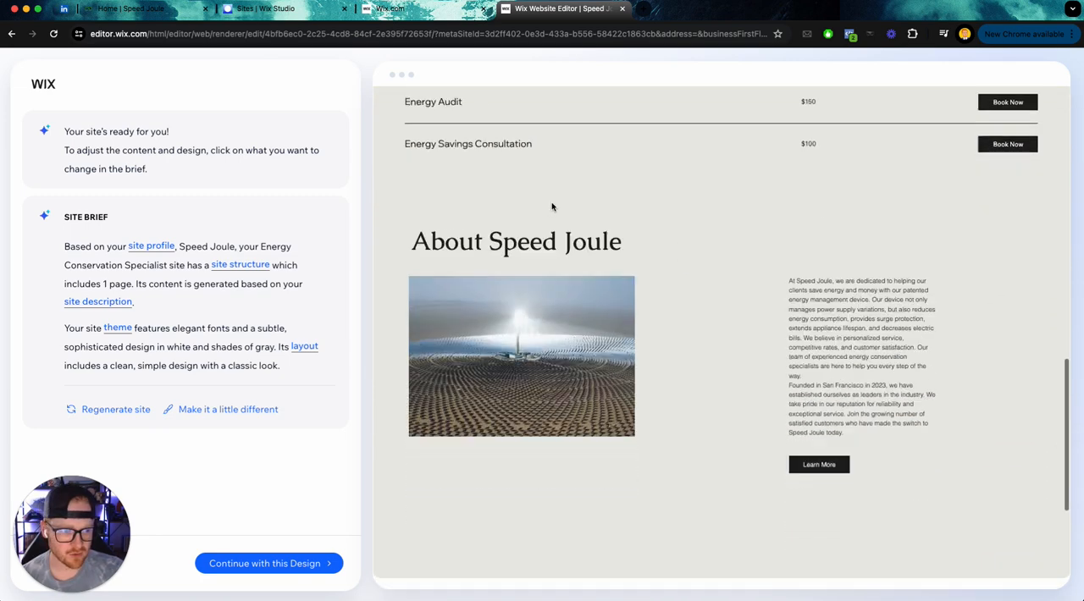